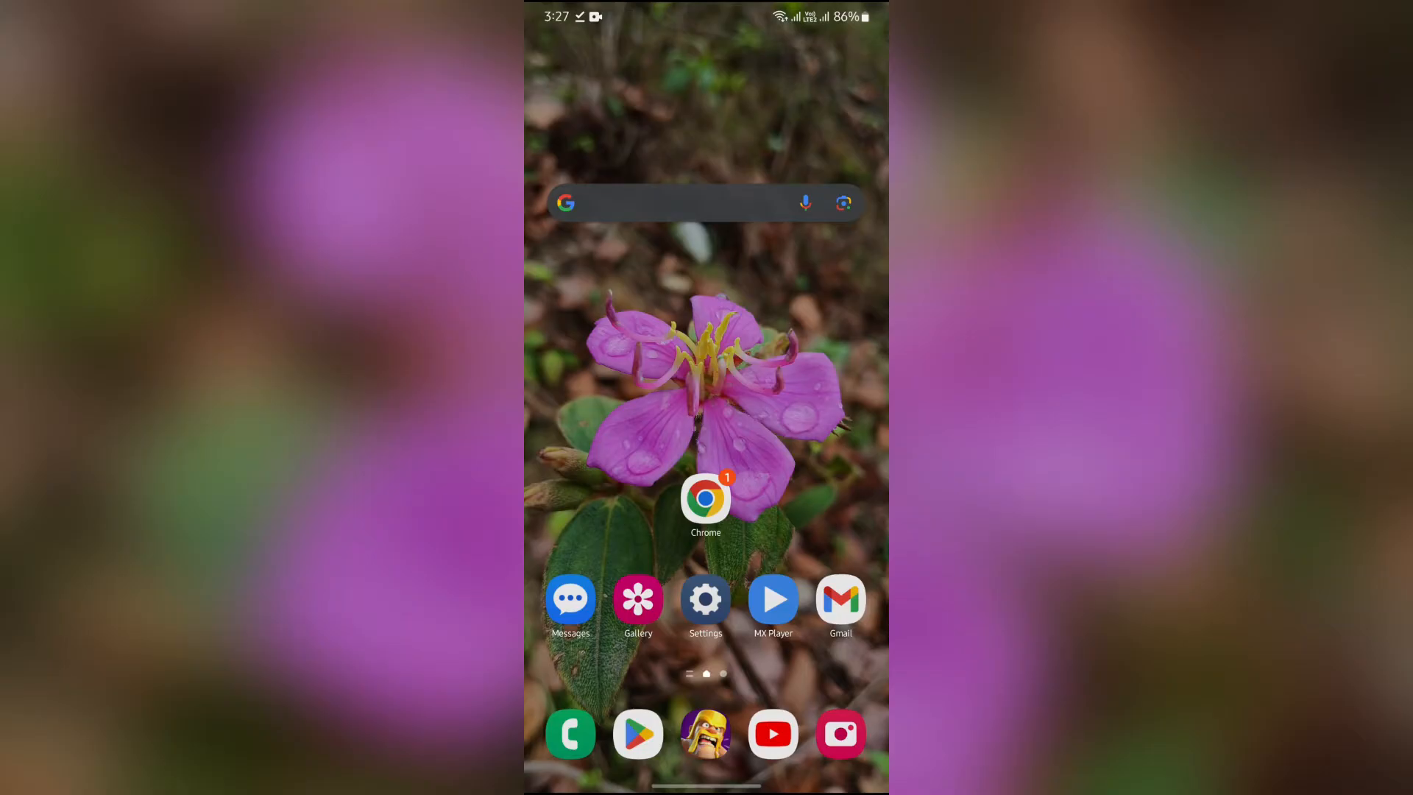
- Search Google for "midjourney" from the home screen in Chrome
{"action": "left_click", "coordinate": [705, 499]}
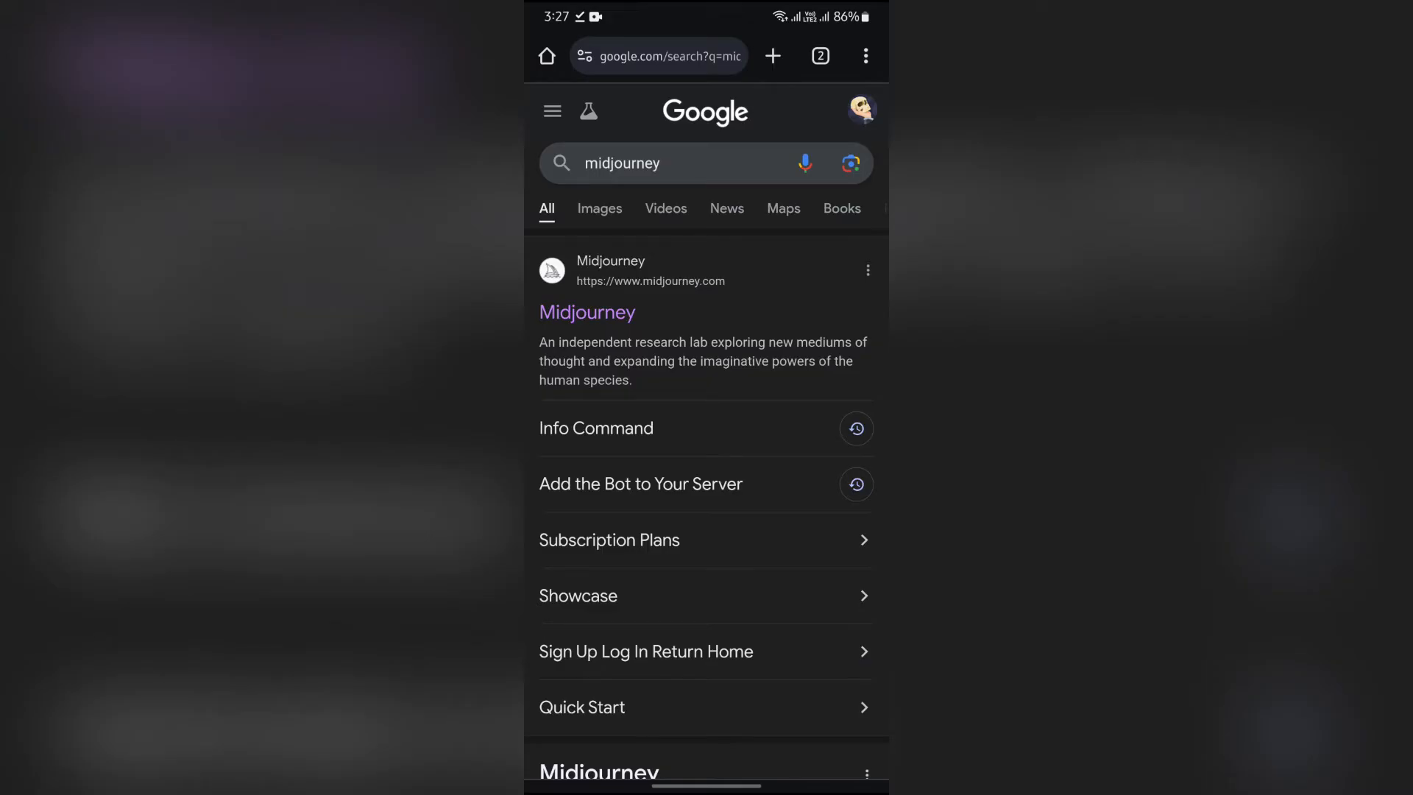
- Go to midjourney.com from the first Google result, landing on its Showcase gallery
{"action": "left_click", "coordinate": [577, 596]}
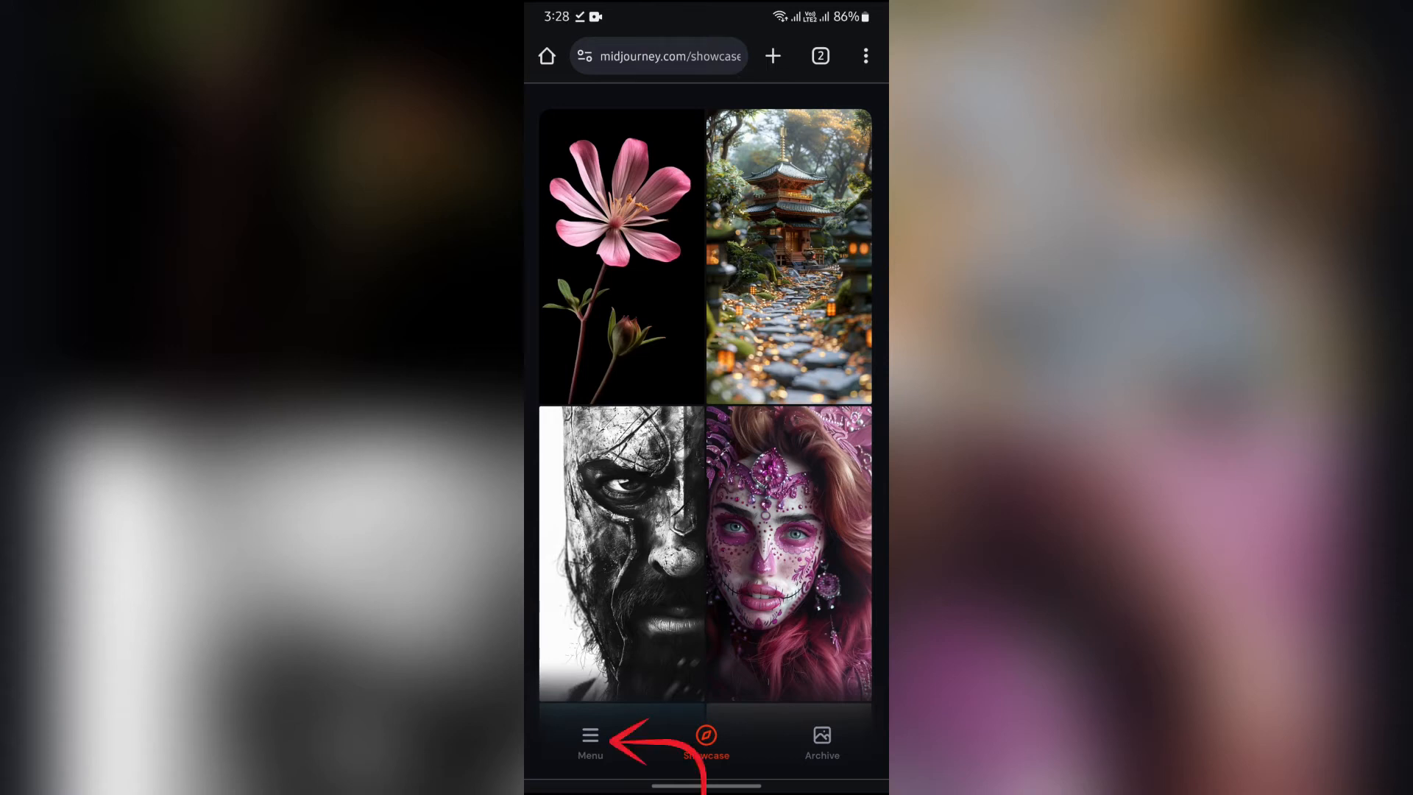
- Reveal the theme list (Light, Dark, System) from the site menu's moon icon
{"action": "left_click", "coordinate": [589, 737]}
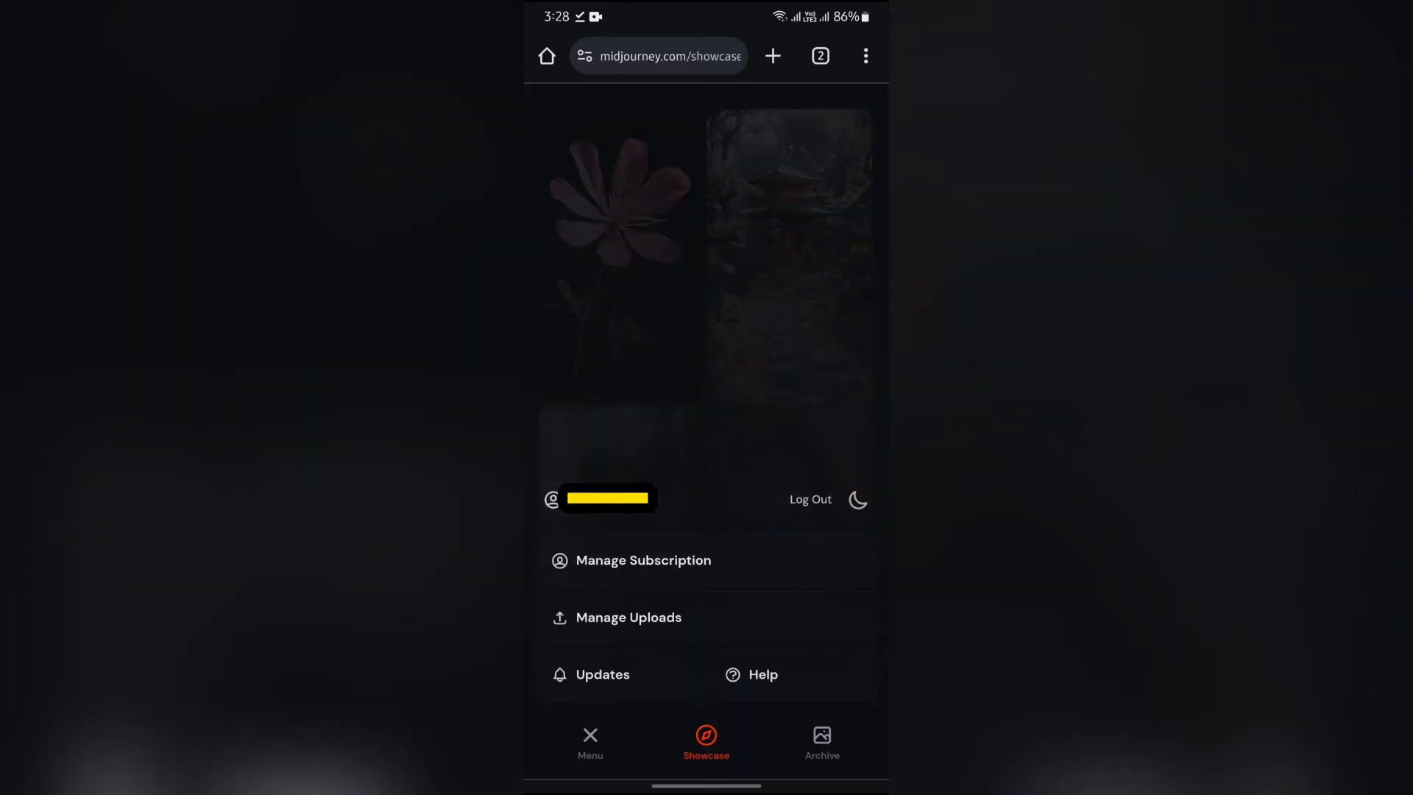
{"action": "left_click", "coordinate": [857, 499]}
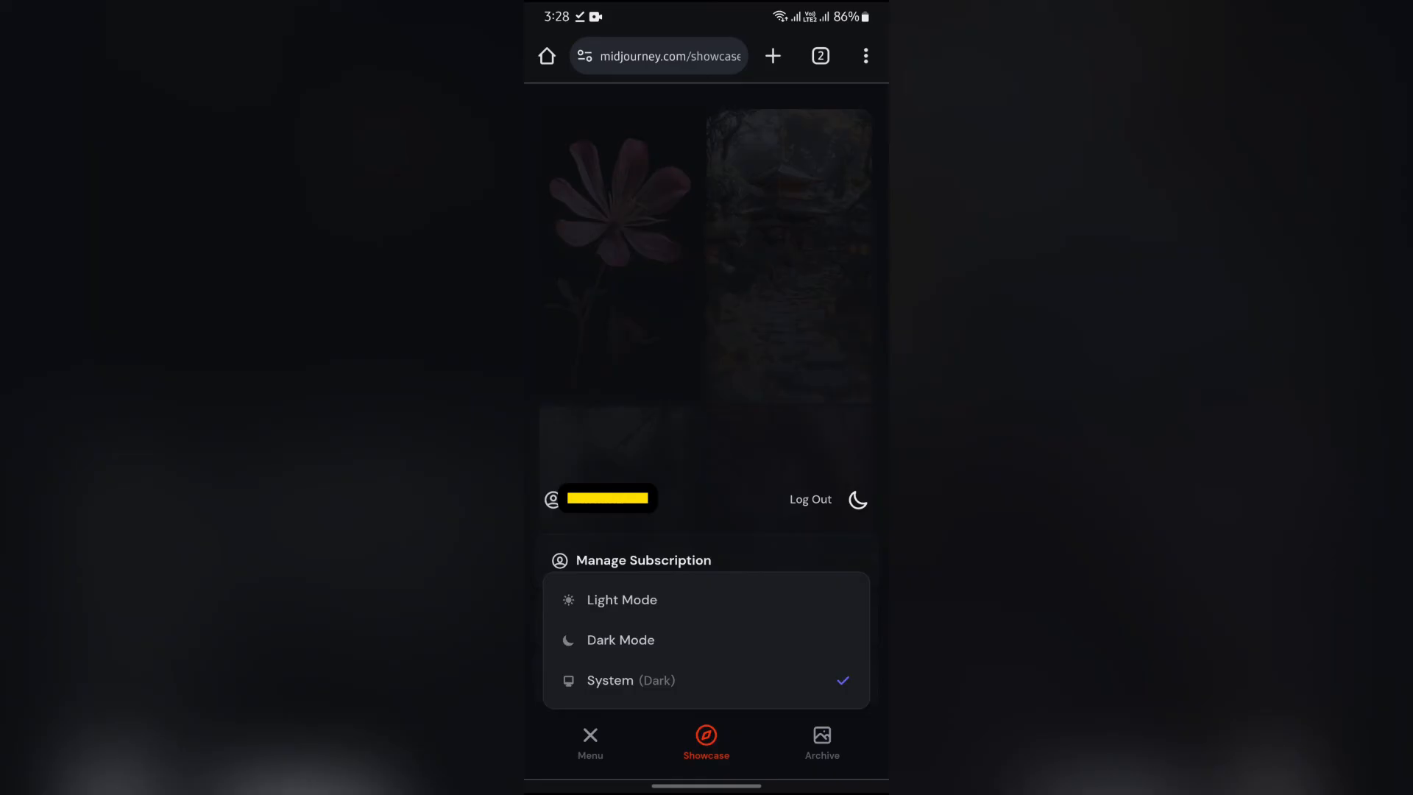
- Choose Light Mode so the showcase renders in the light theme
{"action": "left_click", "coordinate": [621, 599]}
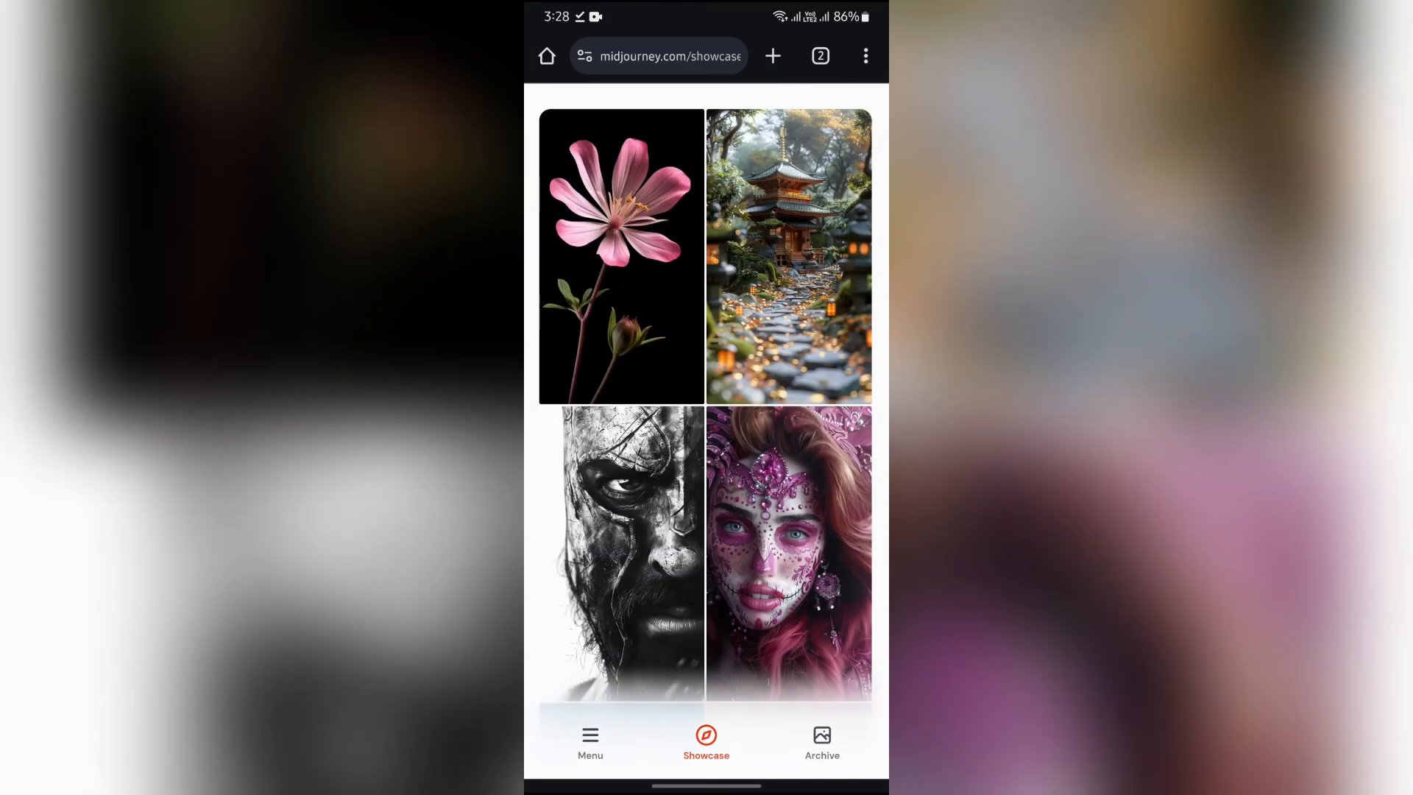
{"action": "scroll", "scroll_direction": "down", "scroll_amount": 3}
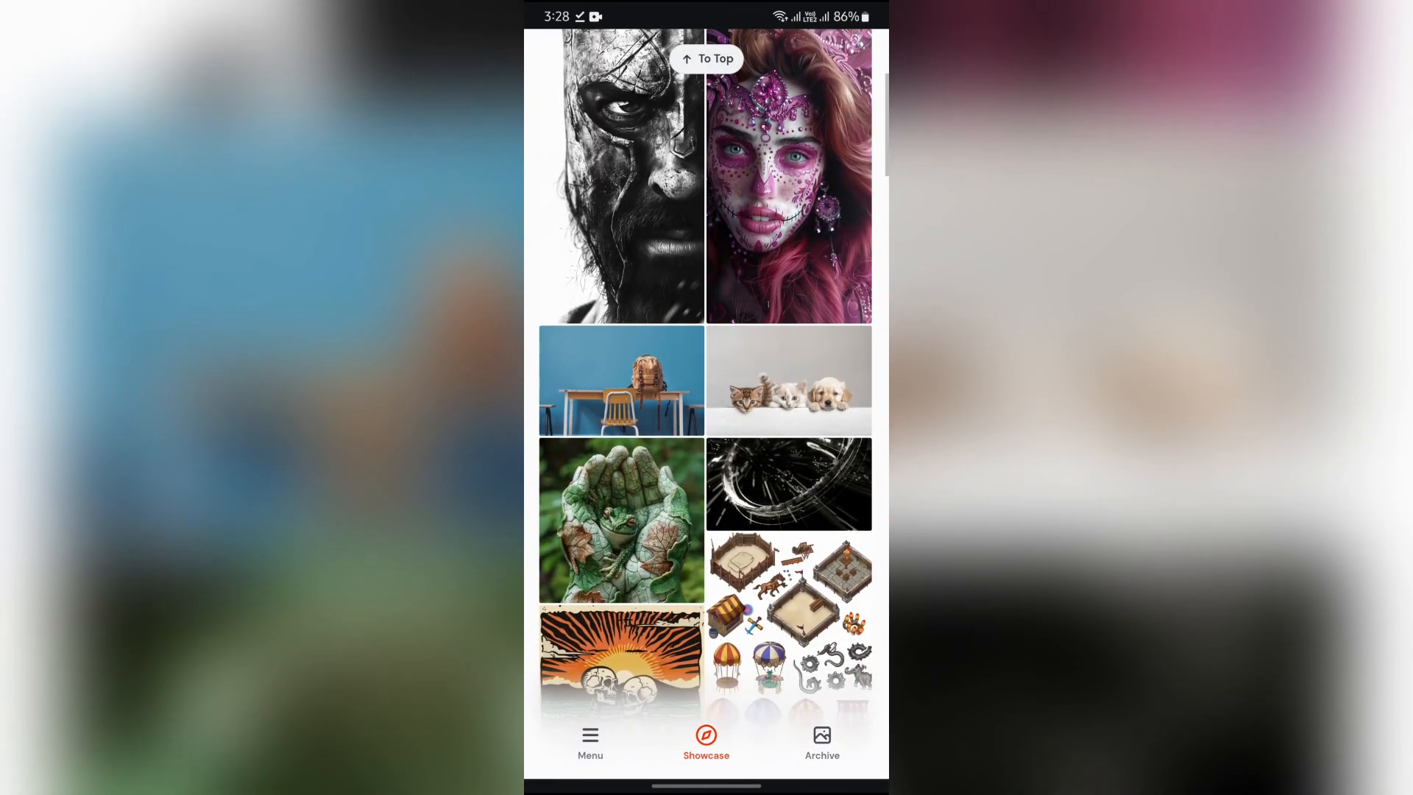